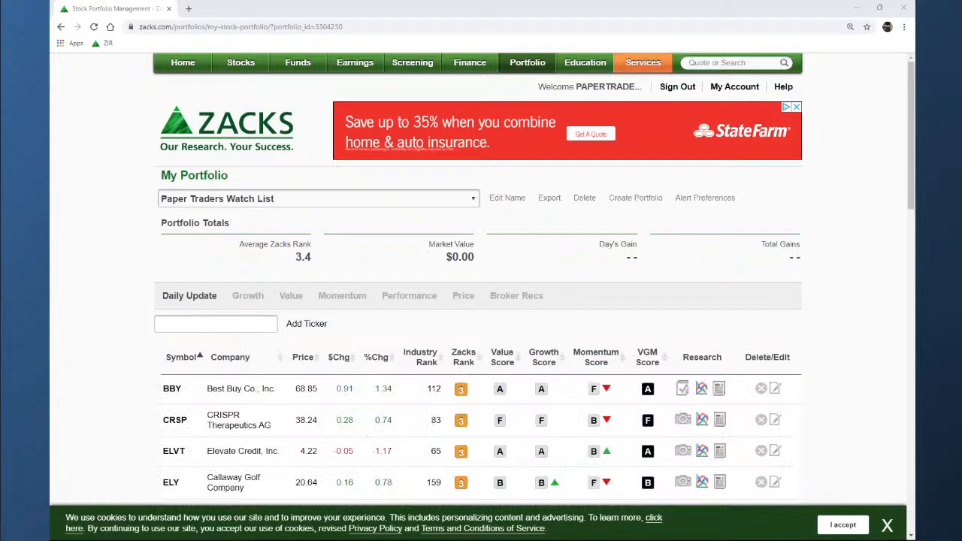
# Check the live stream chat, then open the Take-Two (TTWO) quote page from the watch list
pyautogui.click(233, 8)
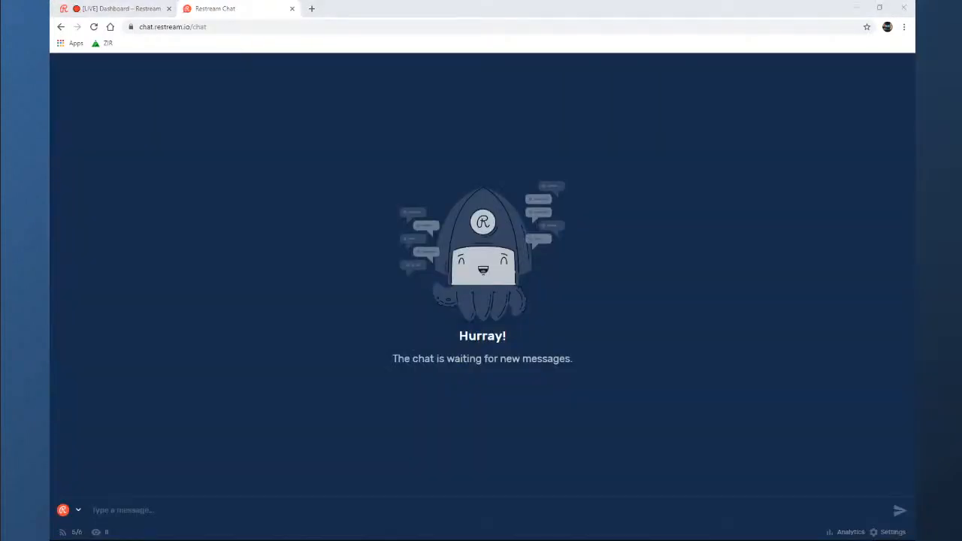
pyautogui.click(113, 9)
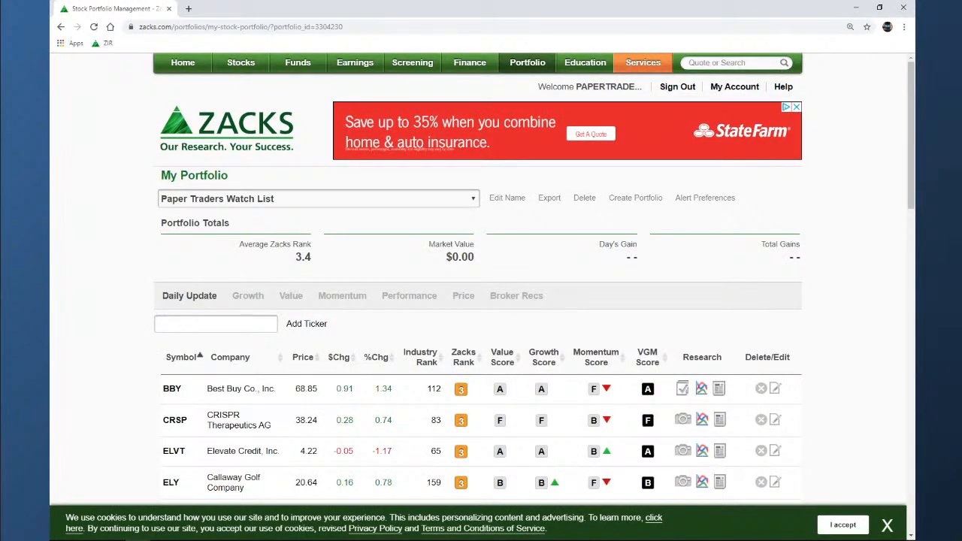
pyautogui.moveTo(612, 443)
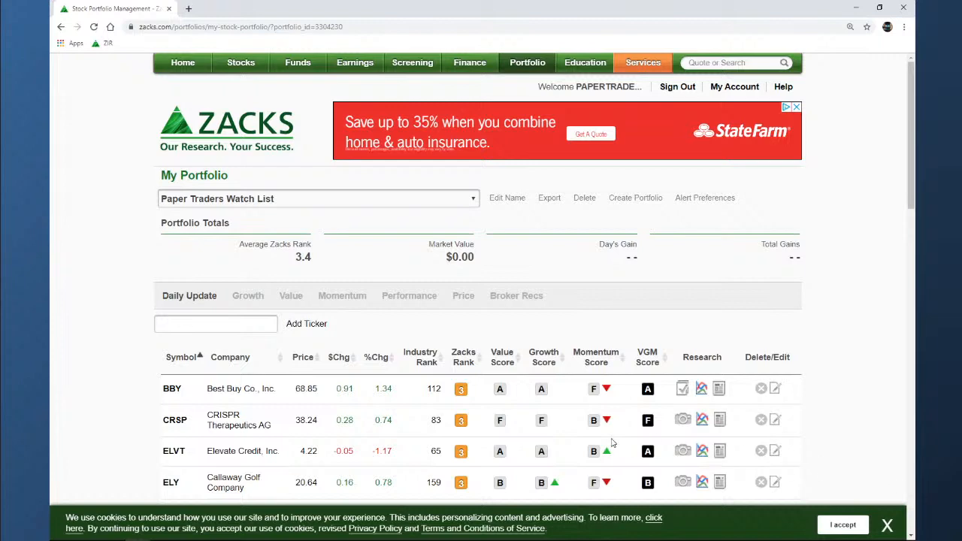
pyautogui.moveTo(98, 362)
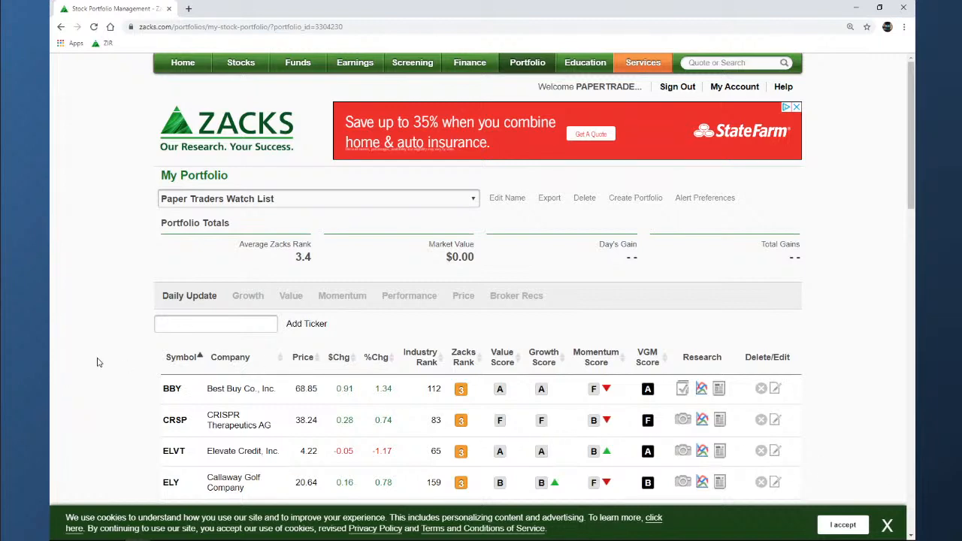
pyautogui.scroll(-3)
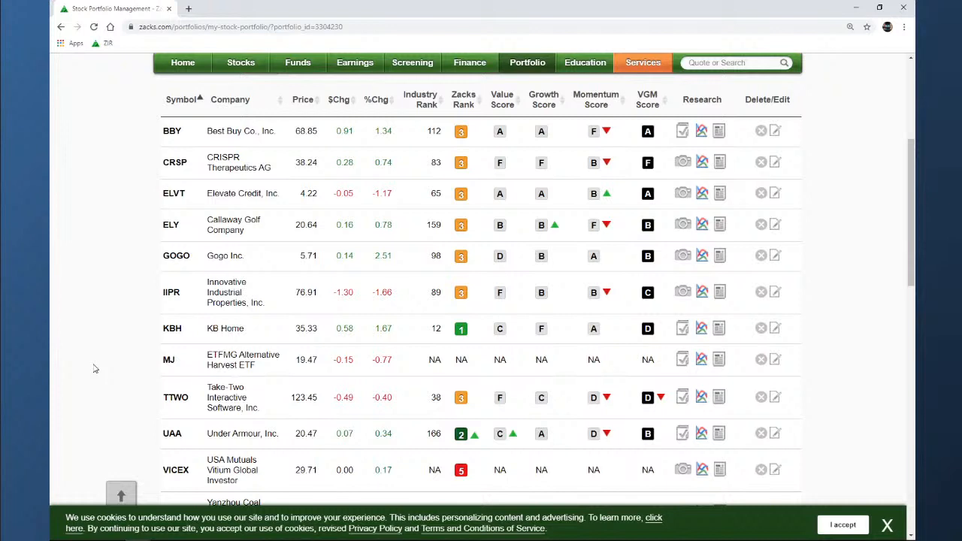
pyautogui.moveTo(99, 365)
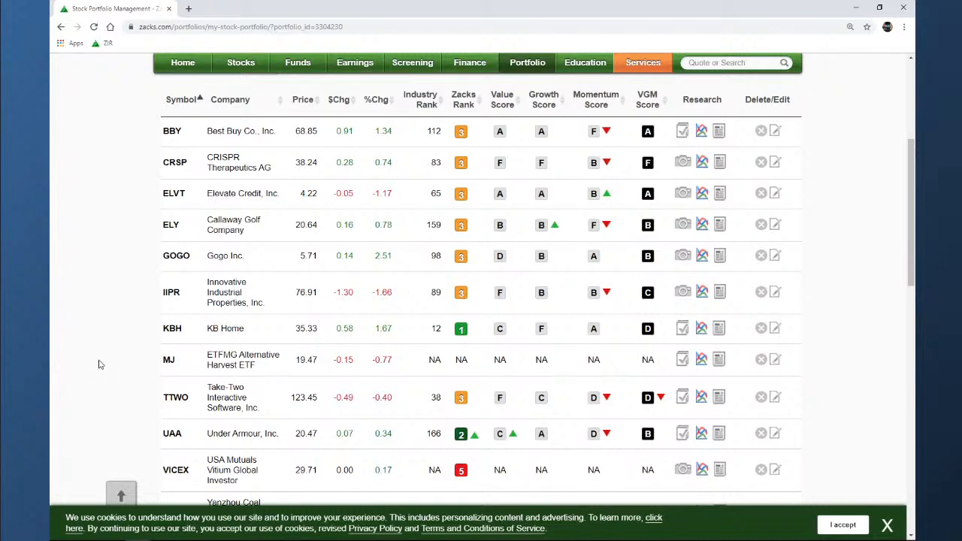
pyautogui.click(175, 397)
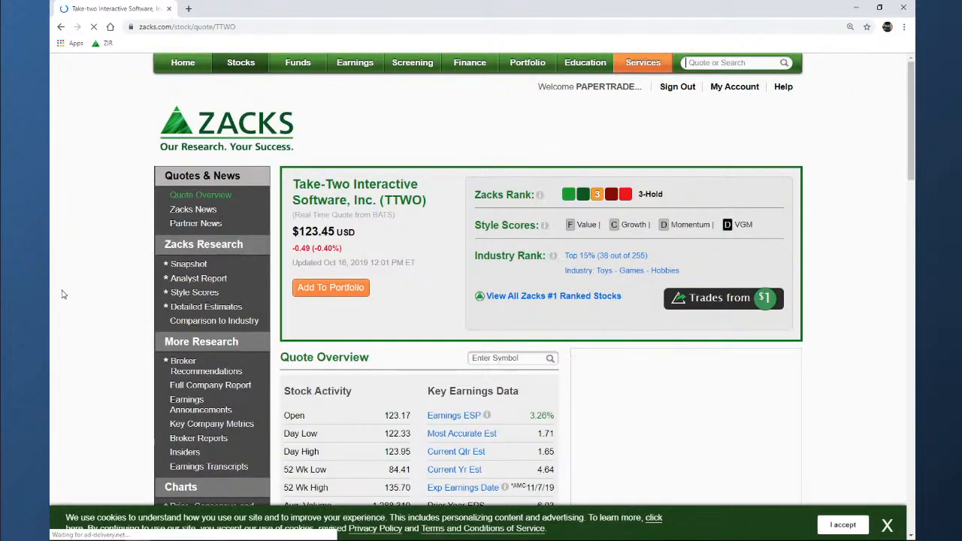
pyautogui.scroll(-3)
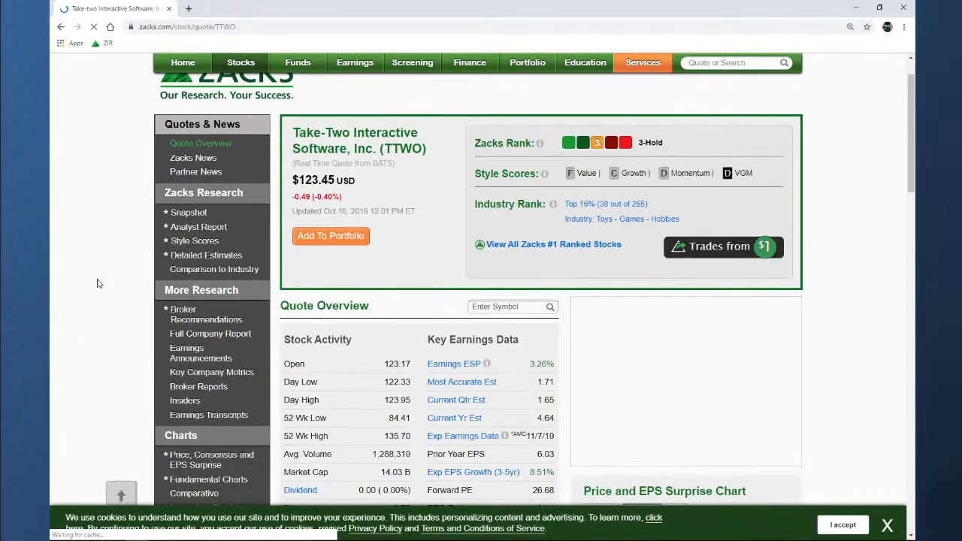
pyautogui.scroll(-3)
pyautogui.write('D')
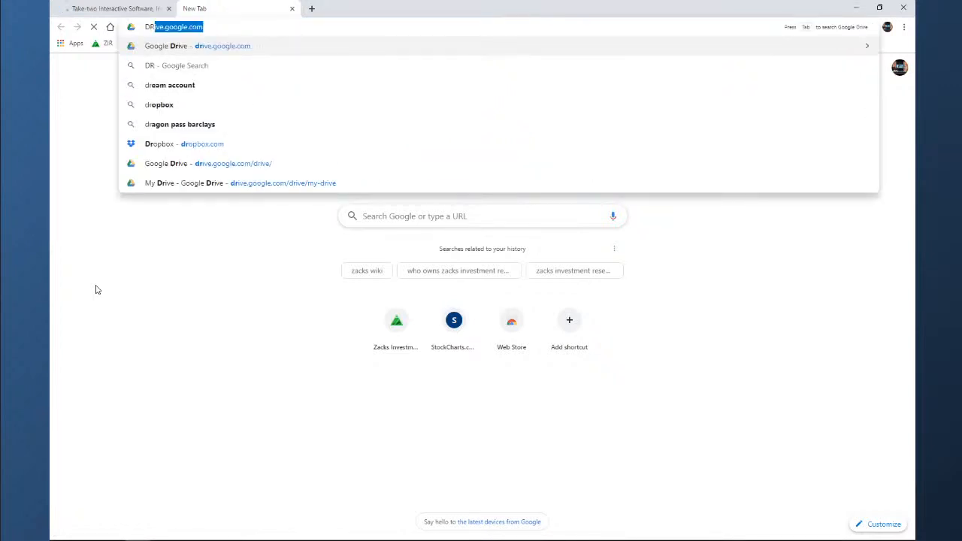
# Search Google for Red Dead Redemption 2 PC and open the Rockstar Games Launcher result
pyautogui.write('Red Dead Redemption 2')
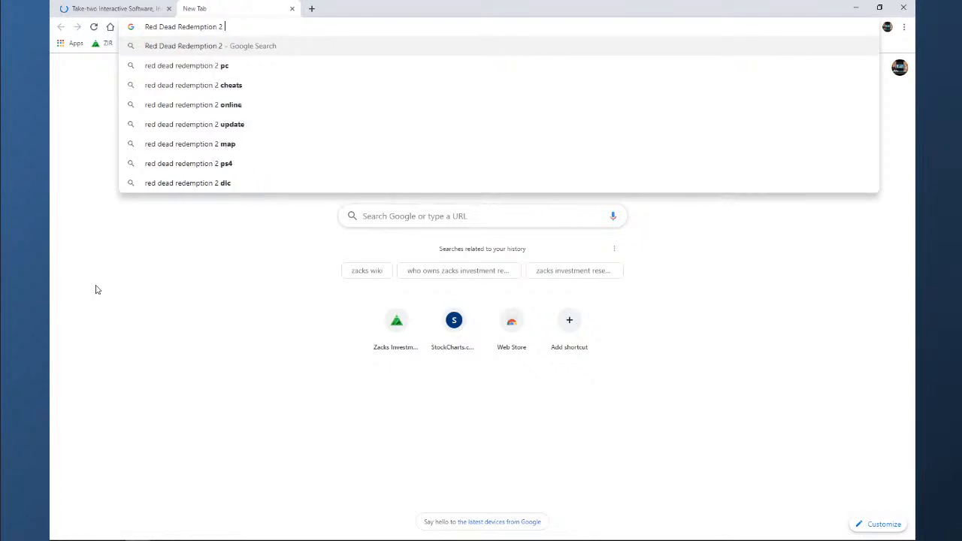
pyautogui.click(185, 66)
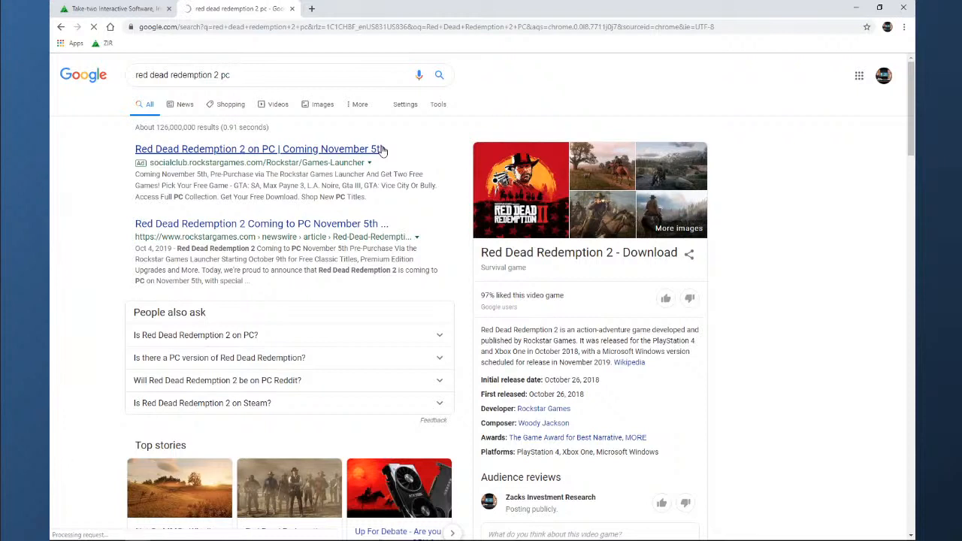
pyautogui.click(258, 149)
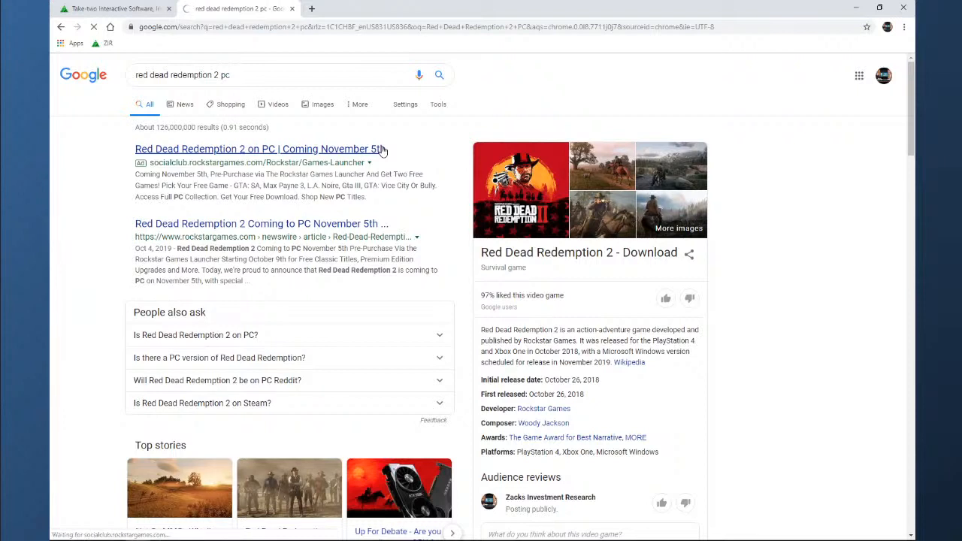
pyautogui.click(259, 149)
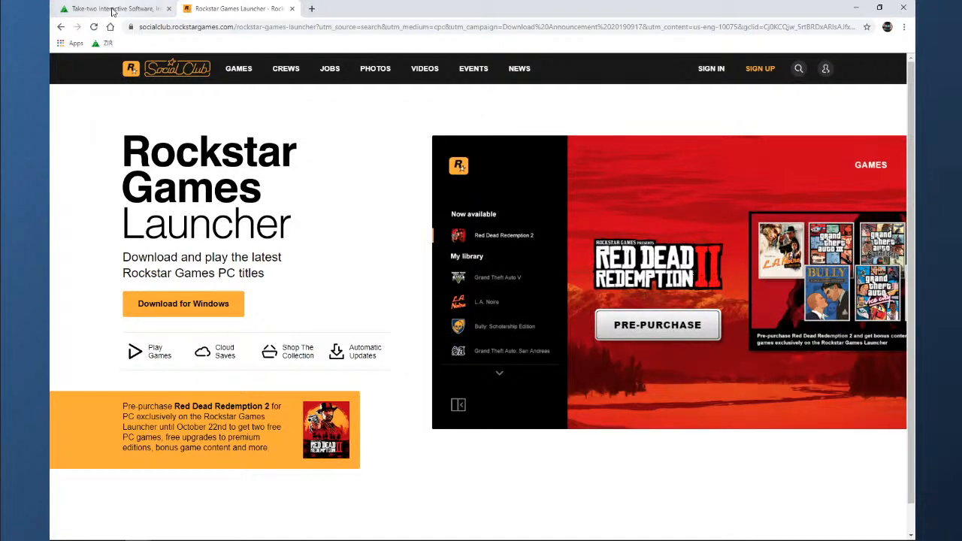
# Back on the TTWO quote page, choose Price, Consensus and EPS Surprise under Charts
pyautogui.click(113, 9)
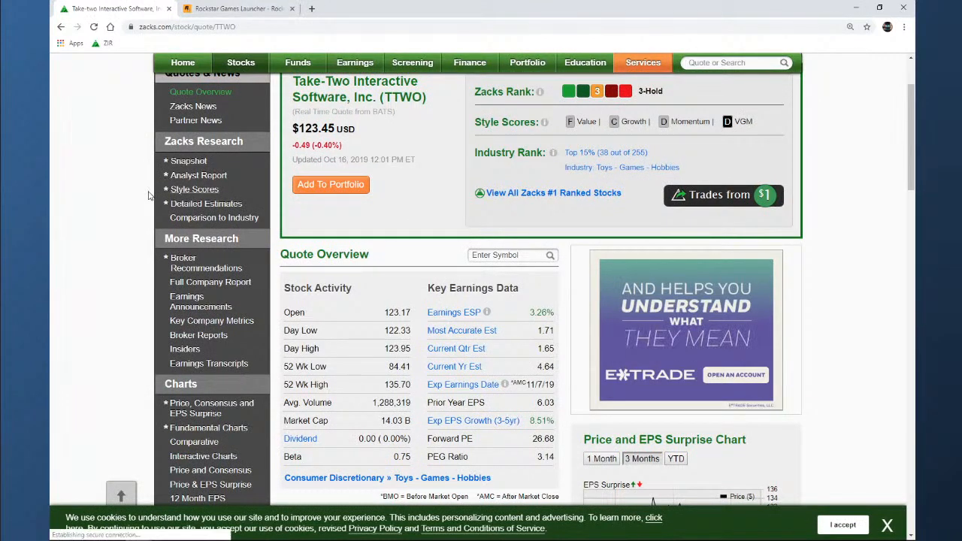
pyautogui.scroll(-3)
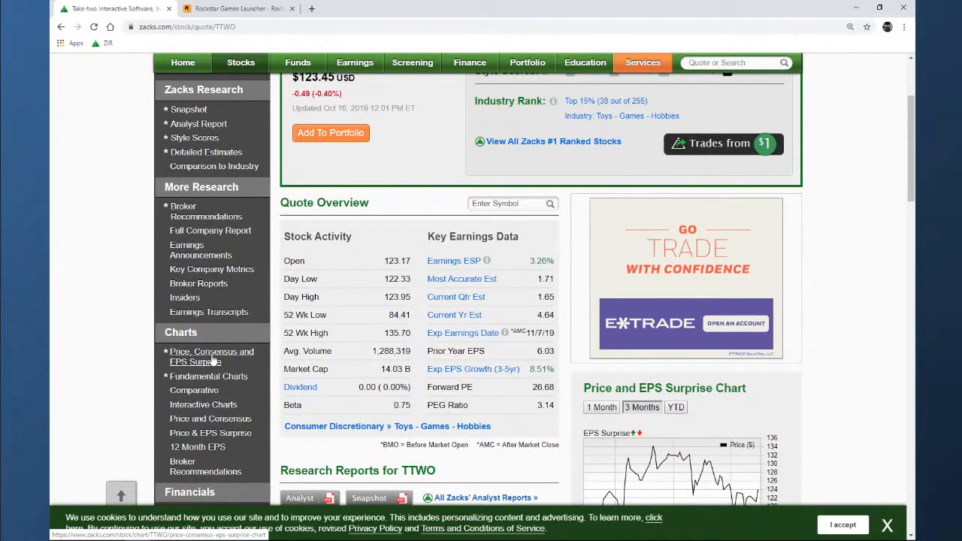
pyautogui.click(211, 356)
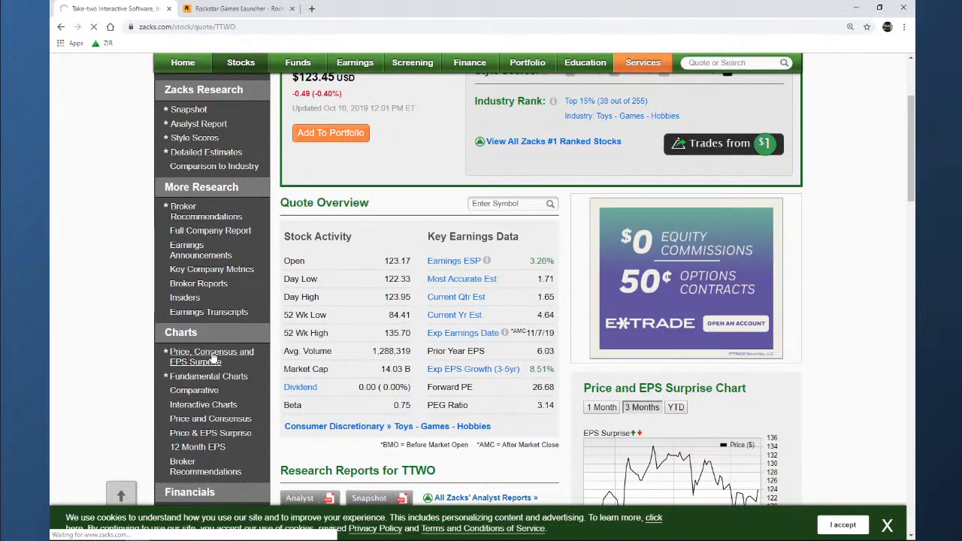
# Load the TTWO Price, Consensus and EPS Surprise chart and scroll through its 2015-2019 history
pyautogui.click(211, 356)
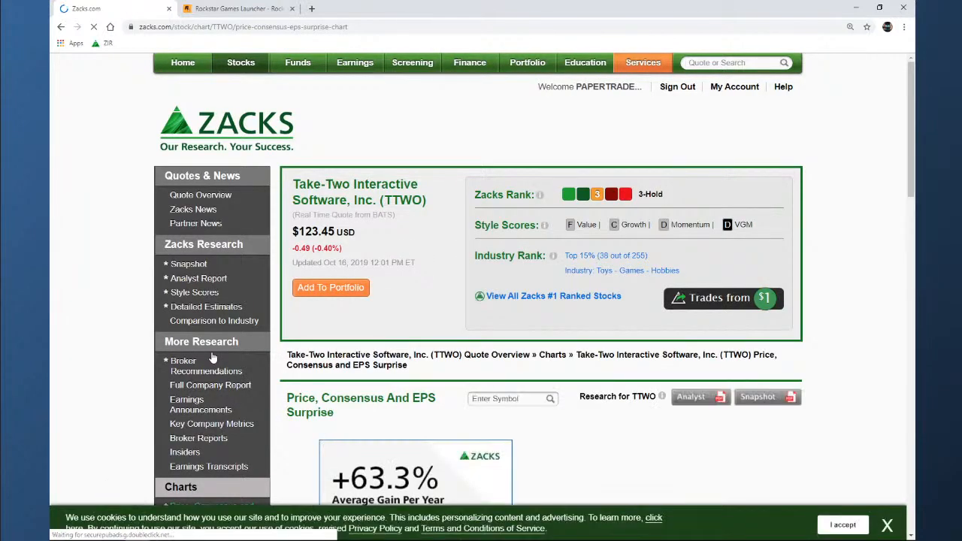
pyautogui.moveTo(126, 293)
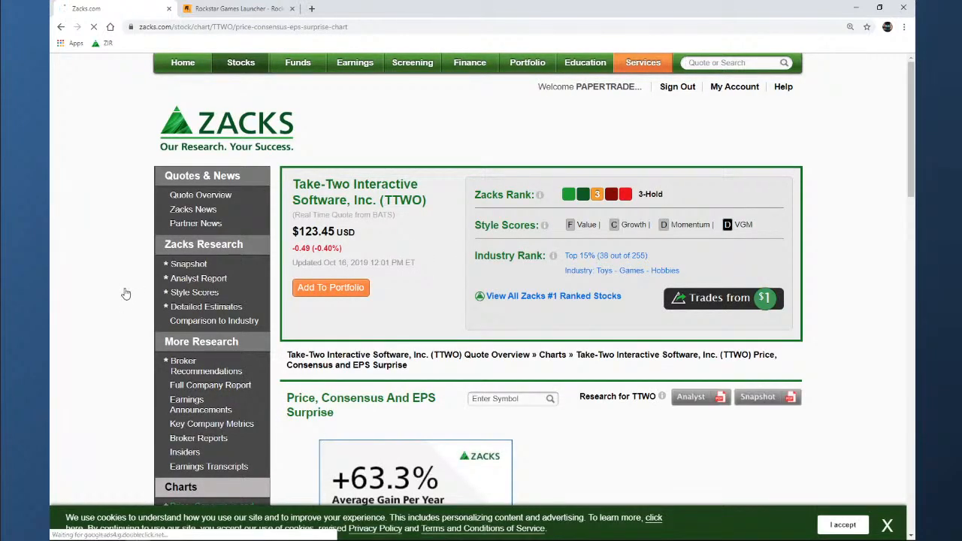
pyautogui.scroll(-3)
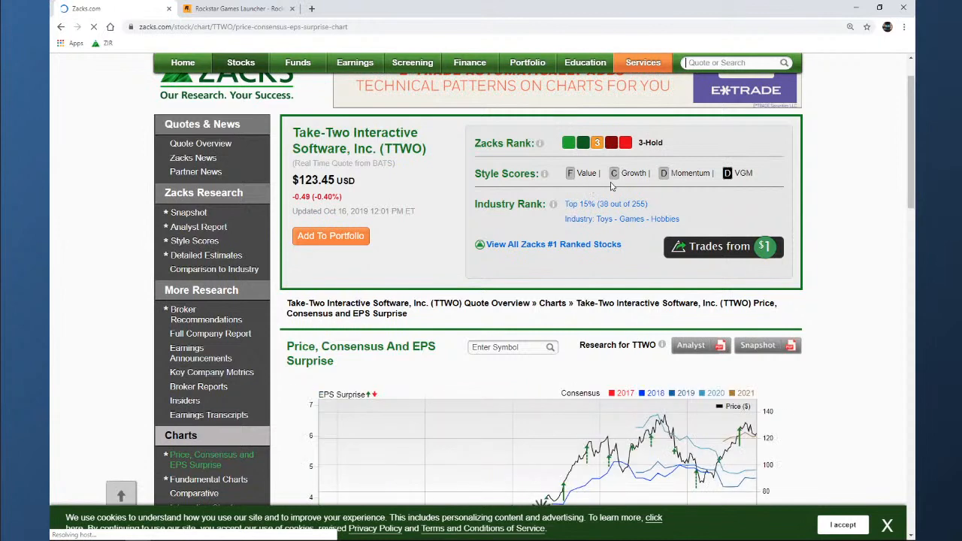
pyautogui.moveTo(635, 245)
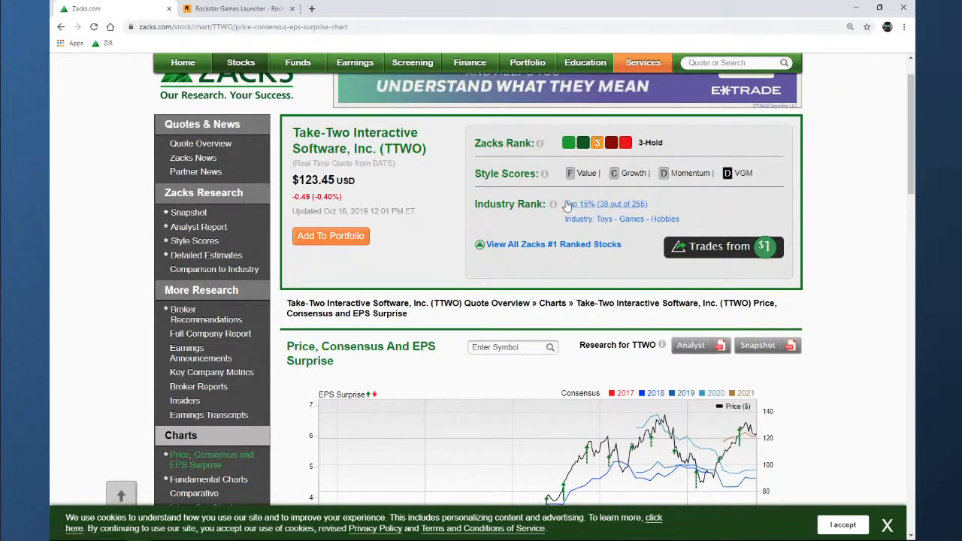
pyautogui.scroll(-3)
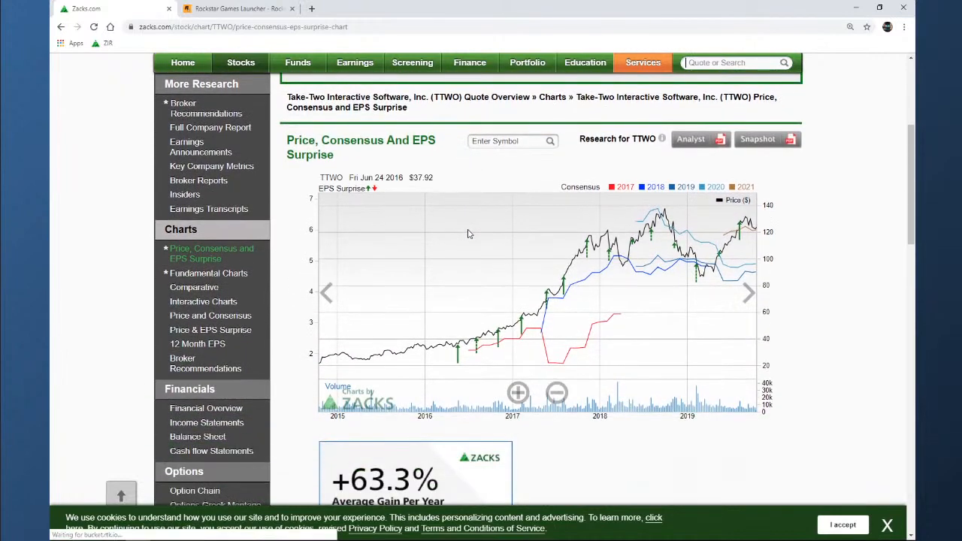
pyautogui.moveTo(543, 236)
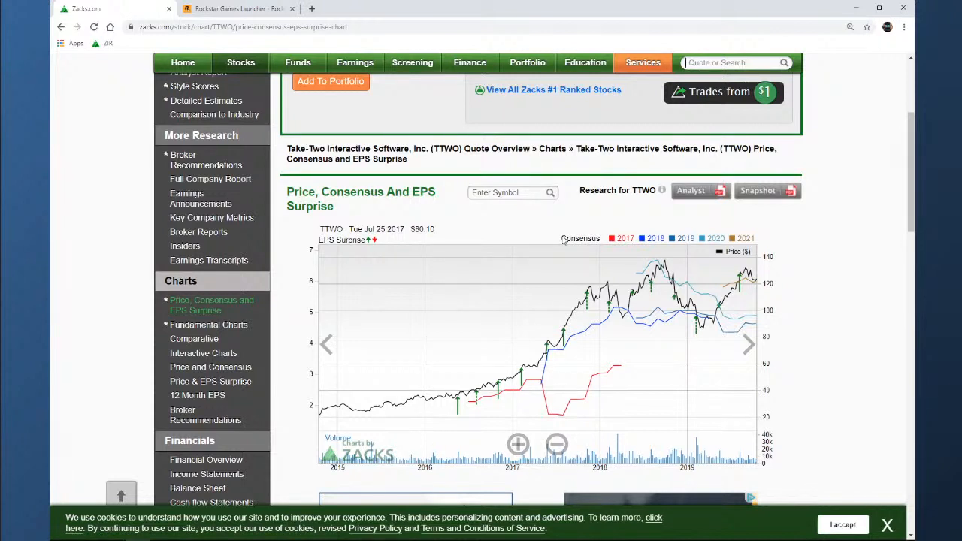
pyautogui.moveTo(747, 278)
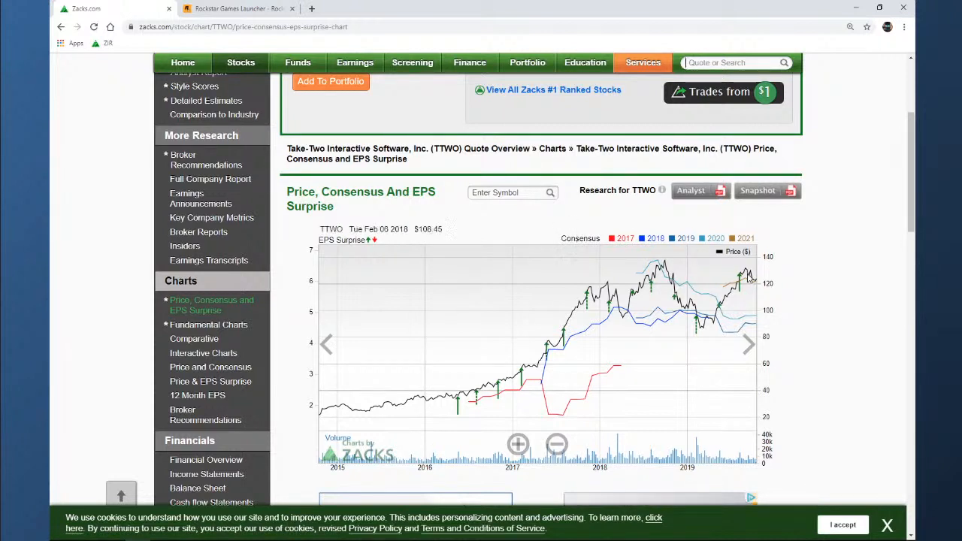
pyautogui.moveTo(556, 297)
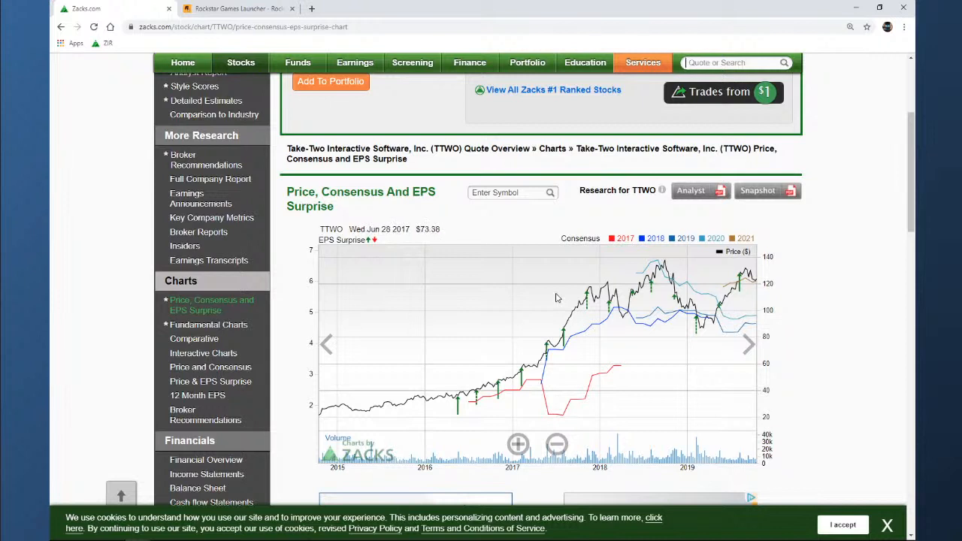
pyautogui.moveTo(719, 308)
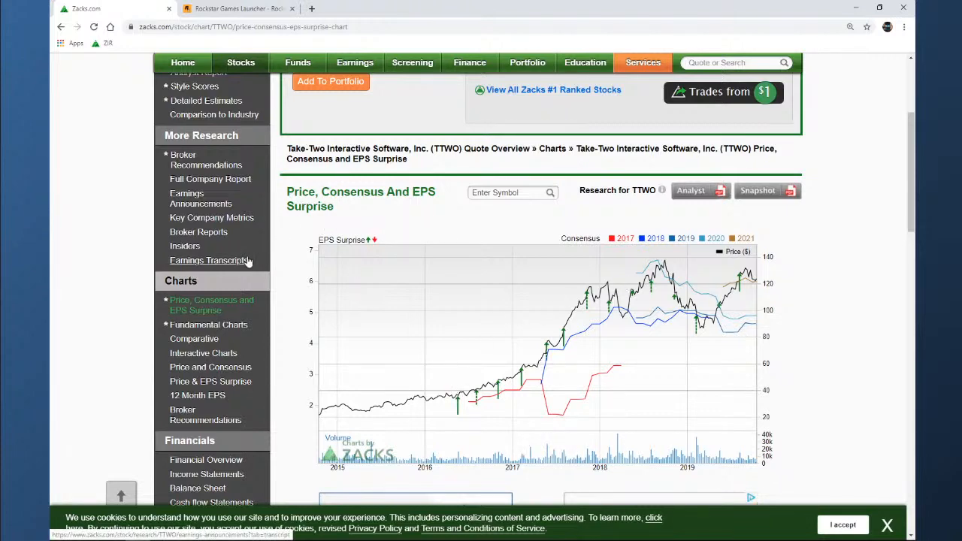
pyautogui.scroll(3)
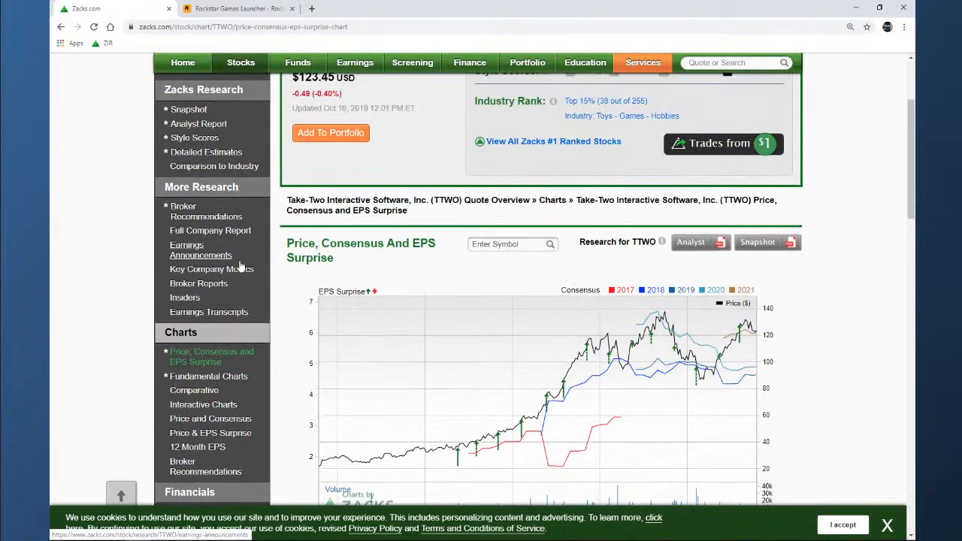
pyautogui.scroll(3)
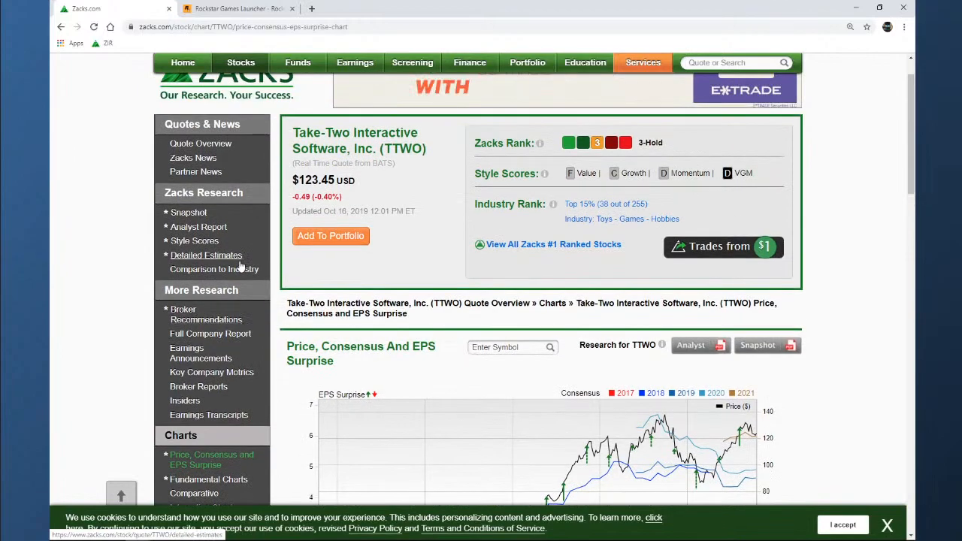